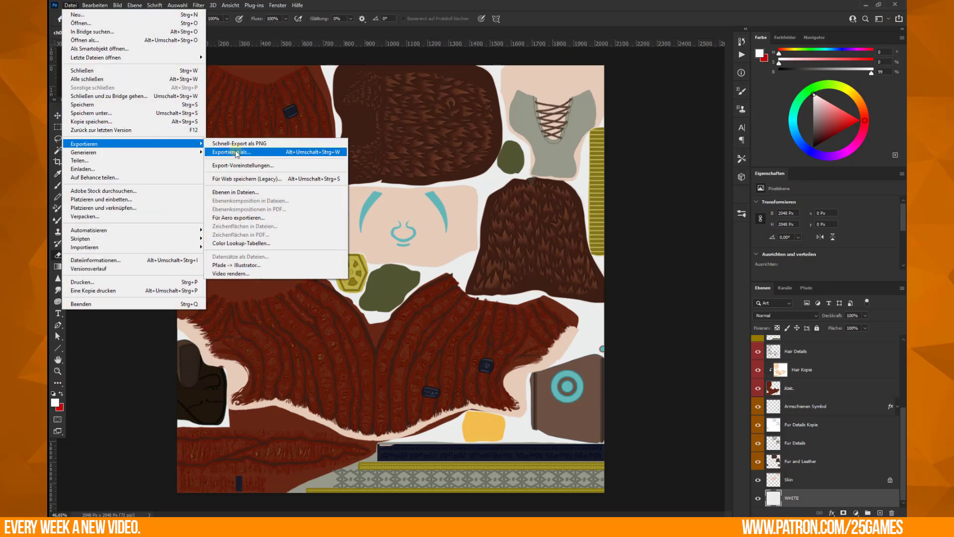
- Export the body texture as JPG at 56% quality rather than a 3.2 MB PNG
left_click(232, 152)
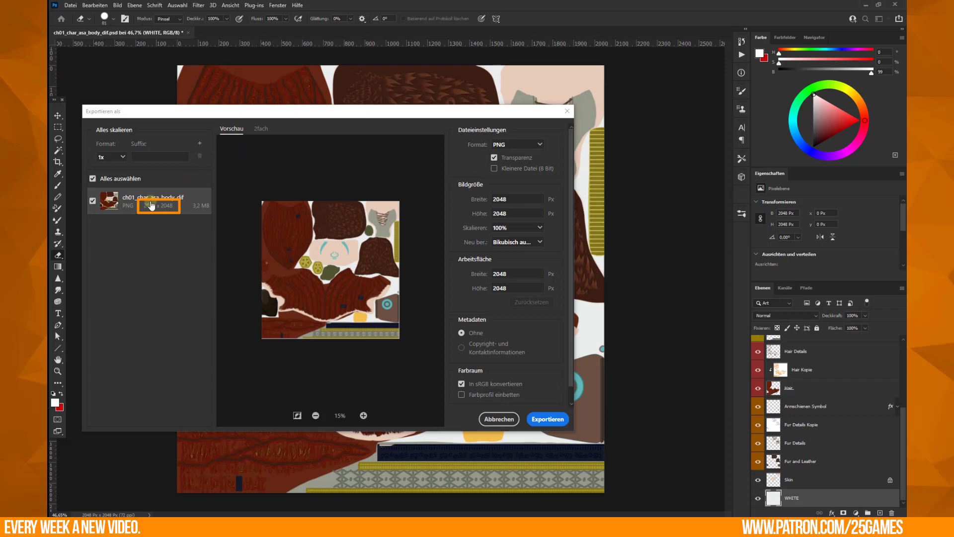
mouse_move(200, 214)
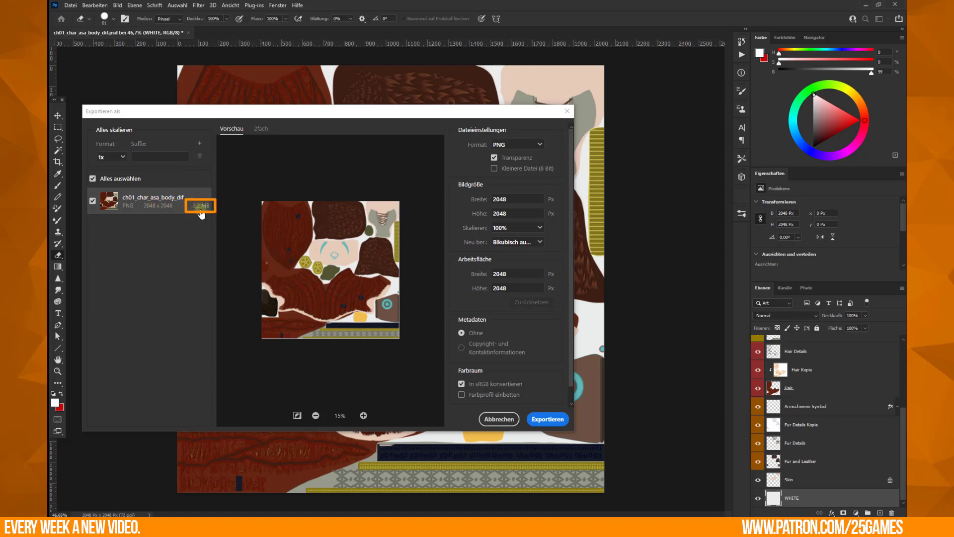
mouse_move(321, 185)
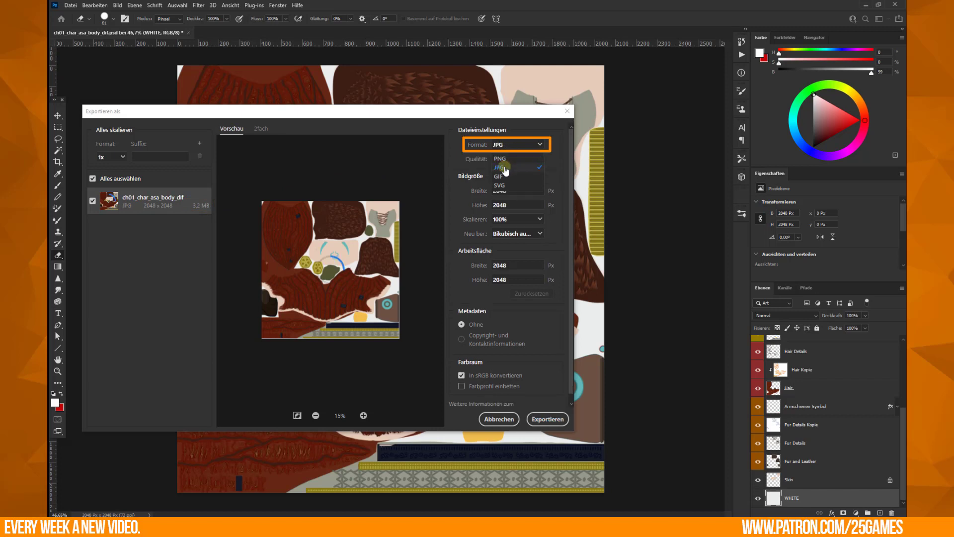
left_click(500, 167)
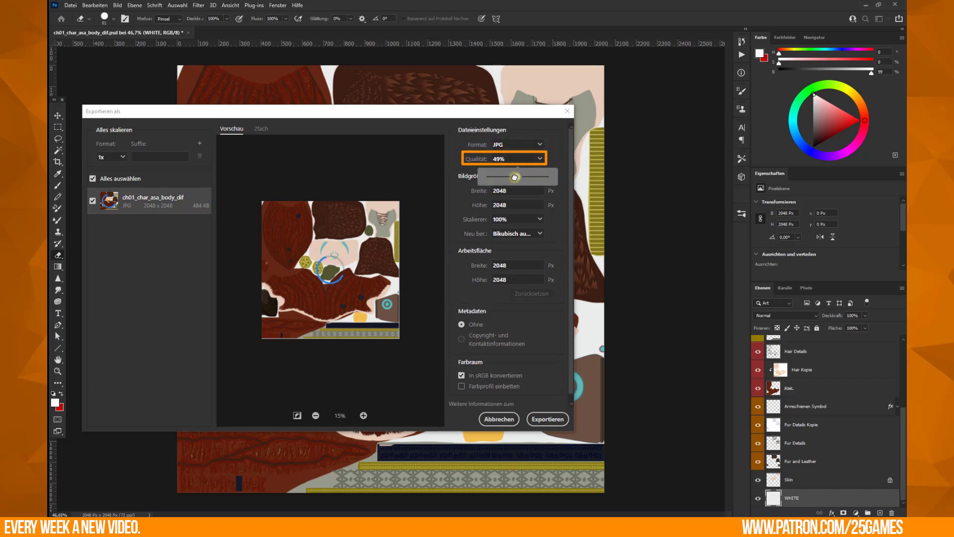
left_click_drag(514, 177, 520, 177)
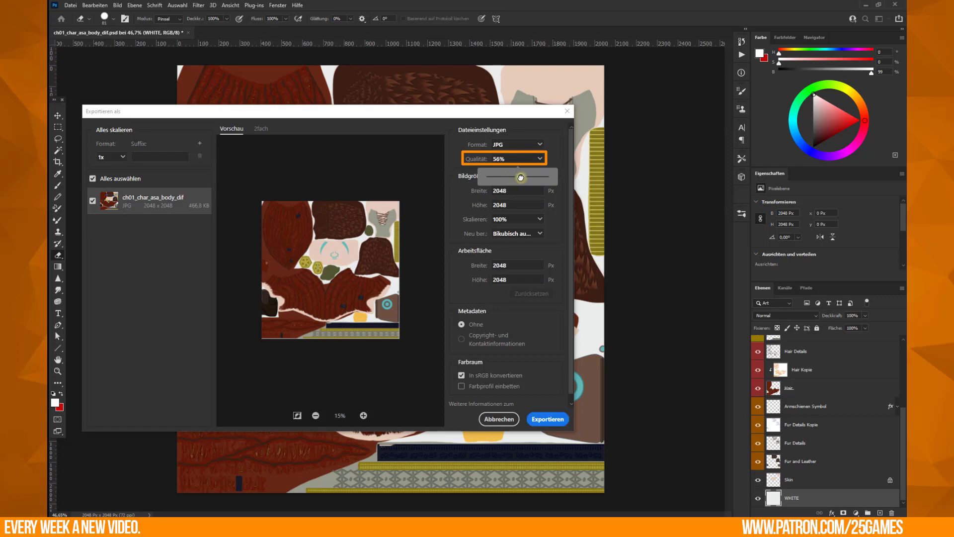
left_click_drag(522, 177, 525, 177)
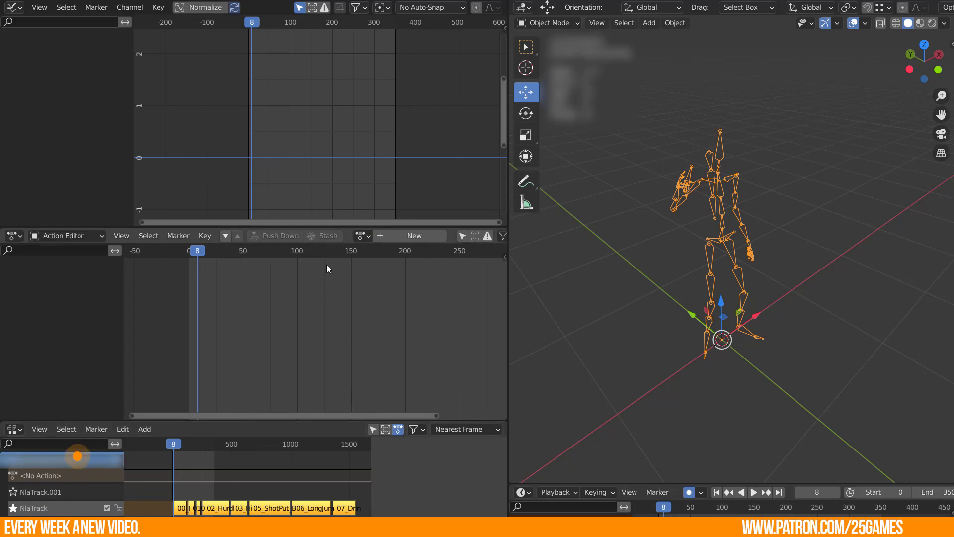
- Assign the 03_HighJump_BAKED action from the rig's stored actions
left_click(360, 236)
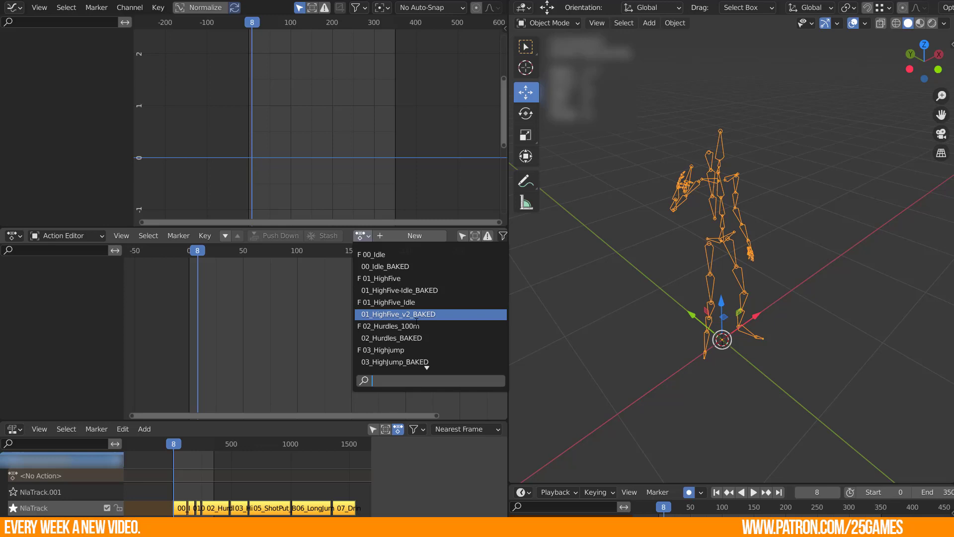
scroll("down", 3)
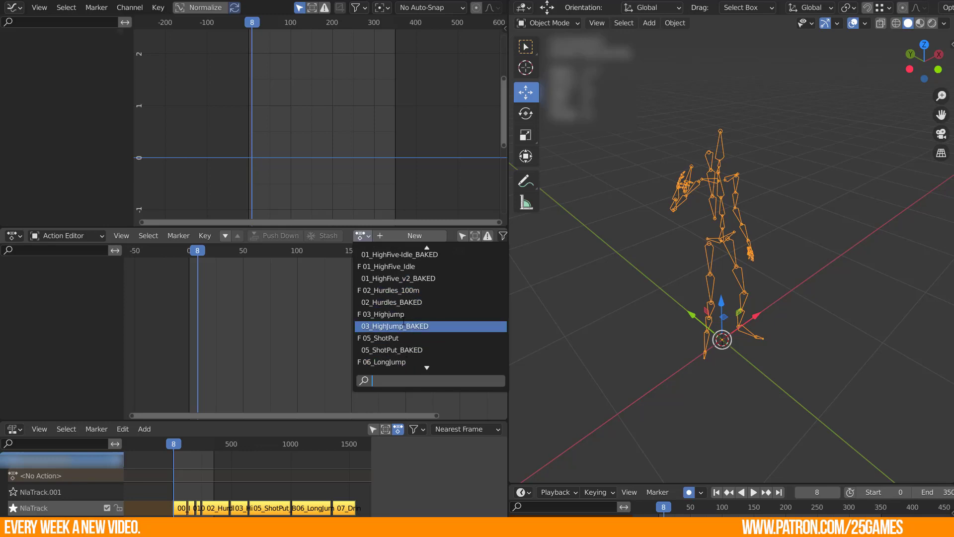
left_click(395, 326)
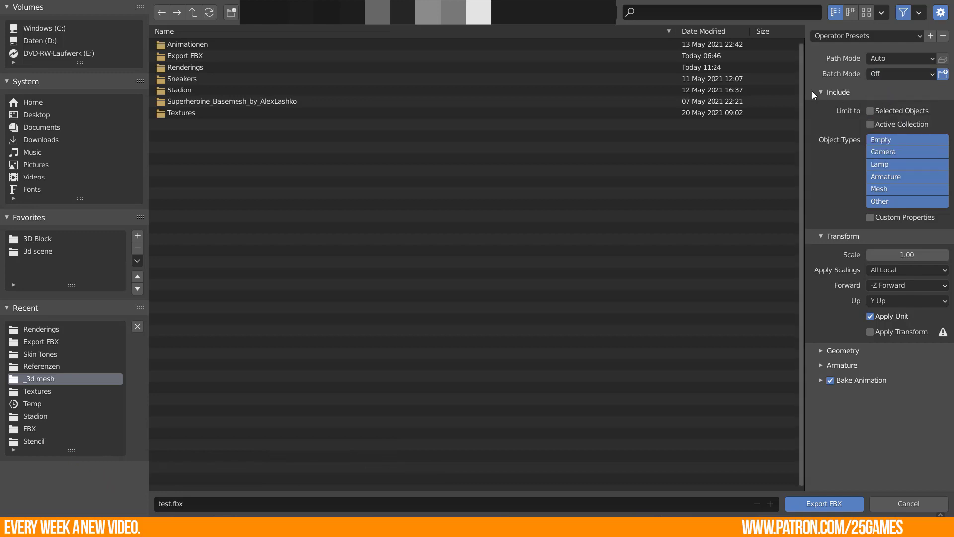
- Collapse the Include, Transform and Geometry panels and export the scene as test.fbx
left_click(823, 91)
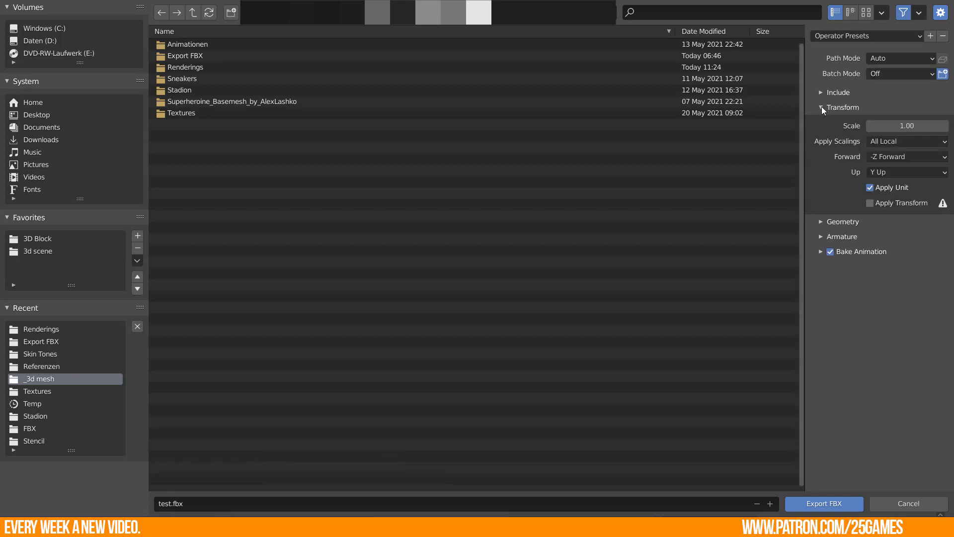
left_click(823, 122)
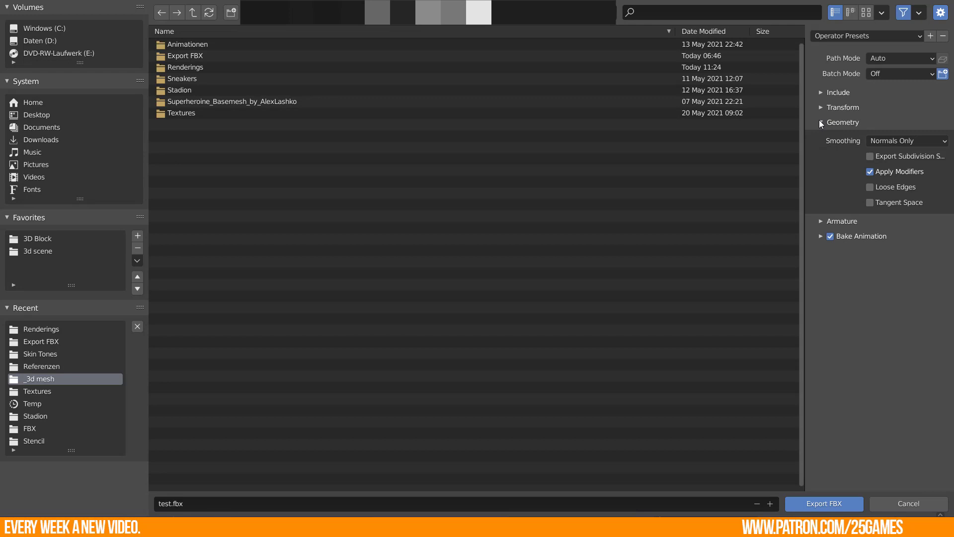
left_click(823, 123)
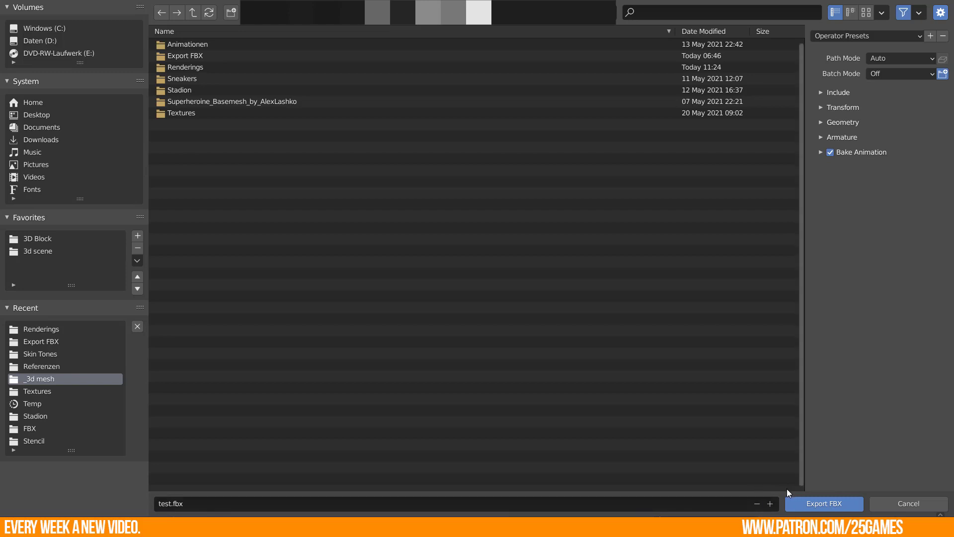
left_click(824, 503)
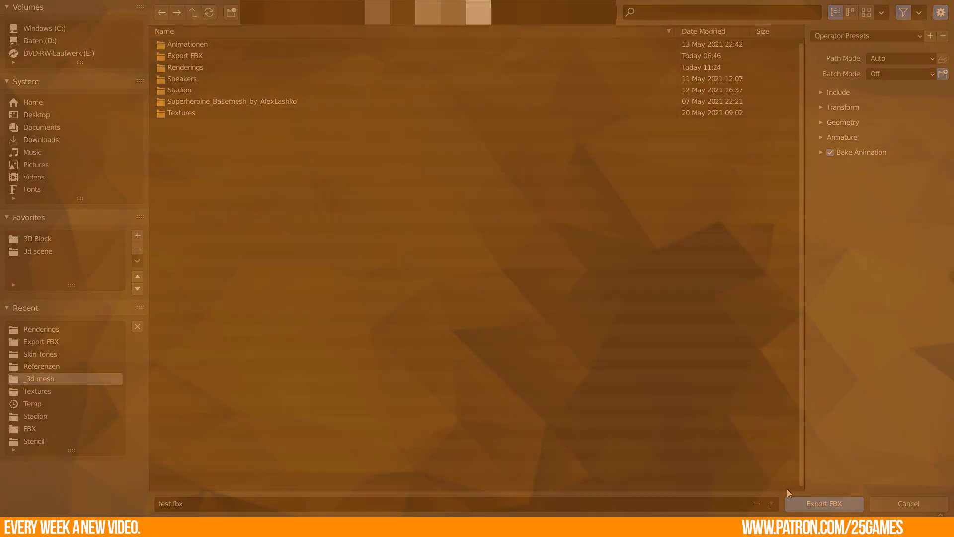
left_click(824, 503)
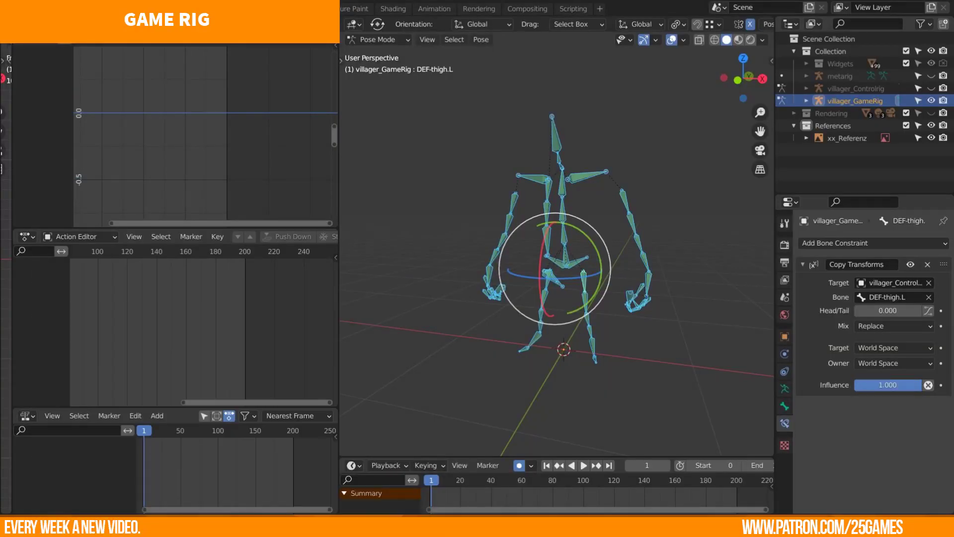
- Select villager_ControlRig in the Outliner instead of villager_GameRig
left_click(855, 88)
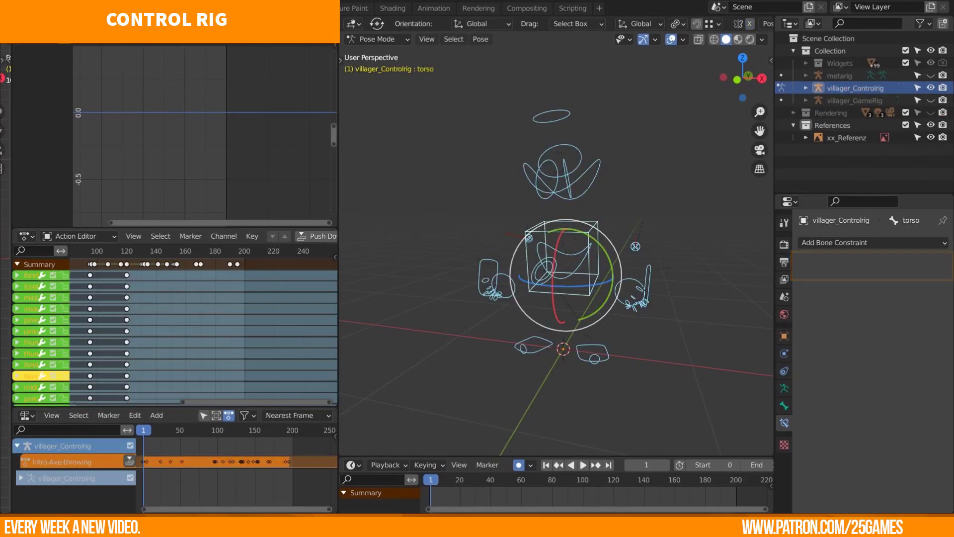
left_click(855, 99)
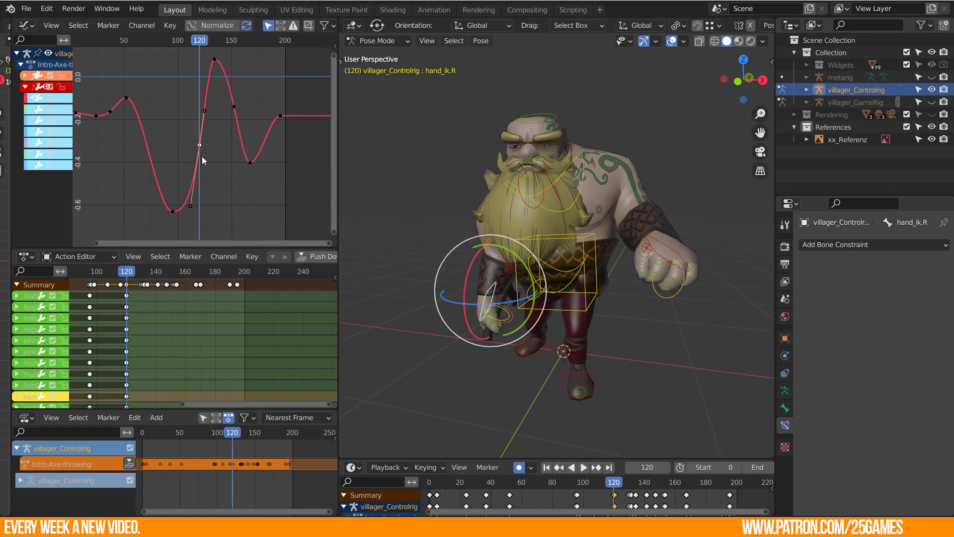
- Show the Ctrl_ObjectSlot bone's Handsocket and Belt-socket constraints, expanding Belt-socket
left_click(582, 467)
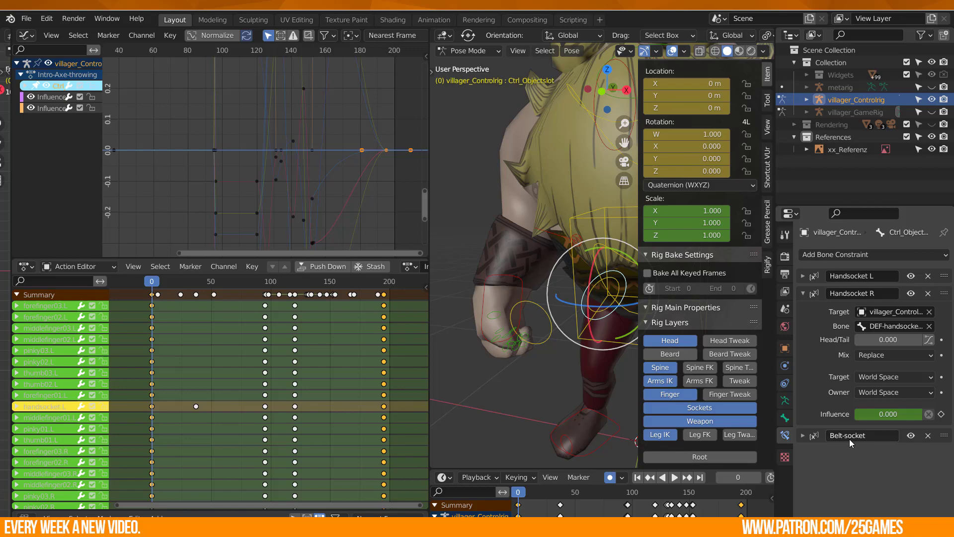
left_click(673, 477)
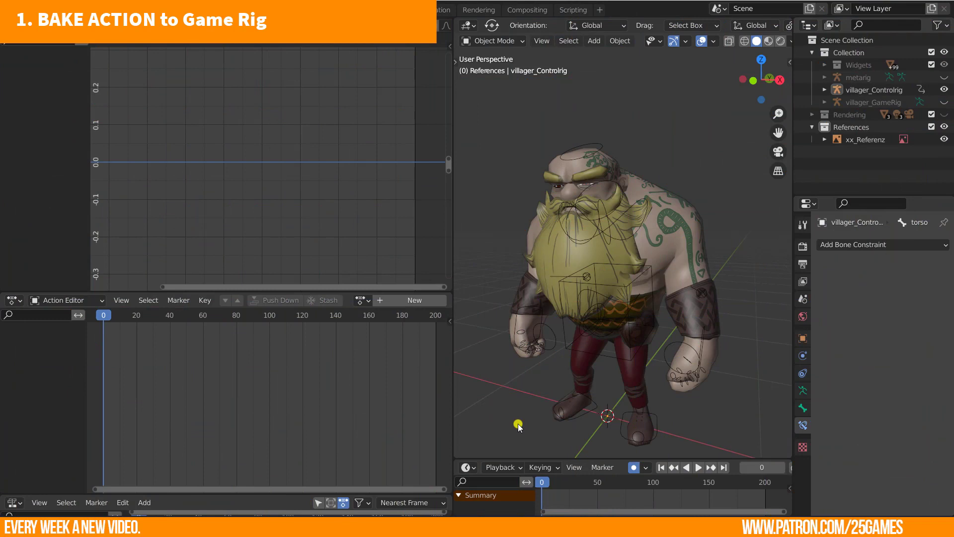
- Select villager_ControlRig and assign it the Intro-Axe-throwing action
left_click(872, 90)
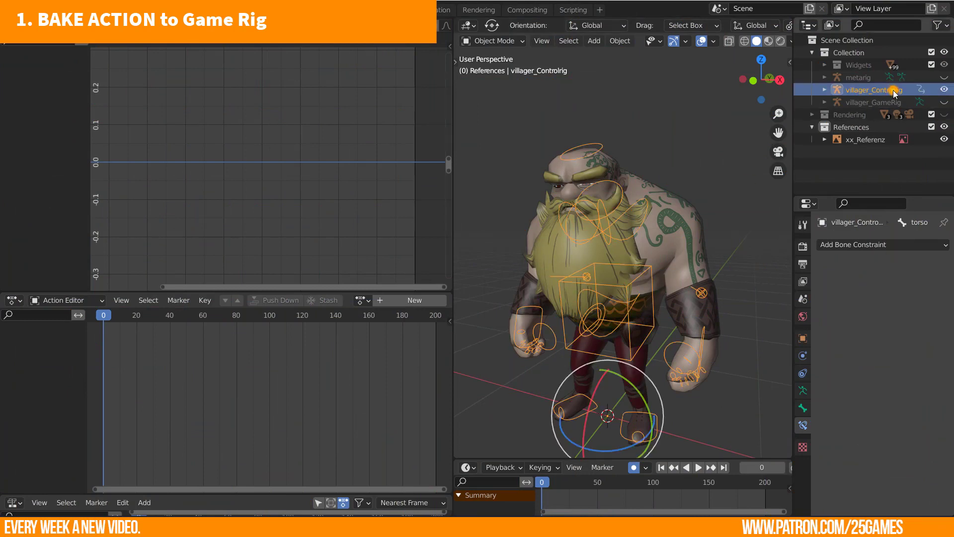
left_click(362, 300)
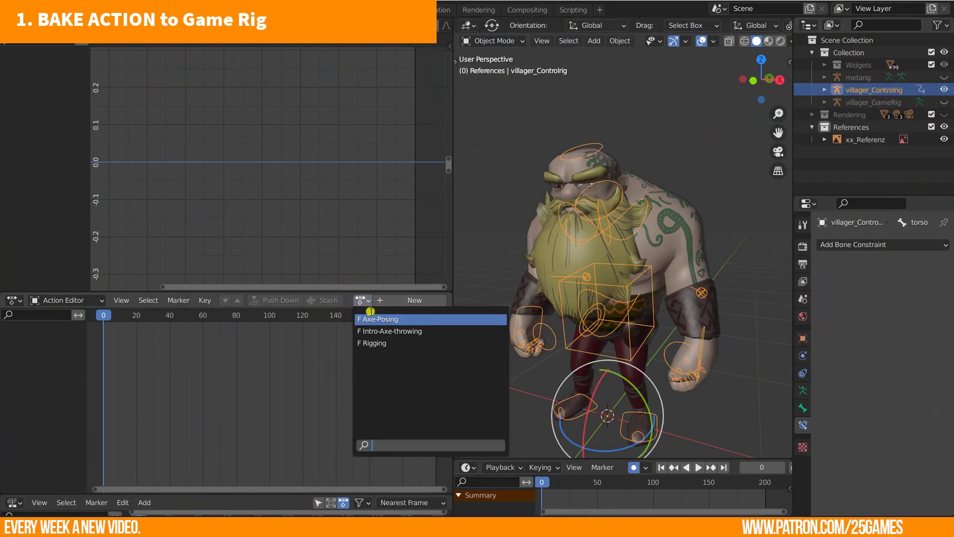
left_click(389, 331)
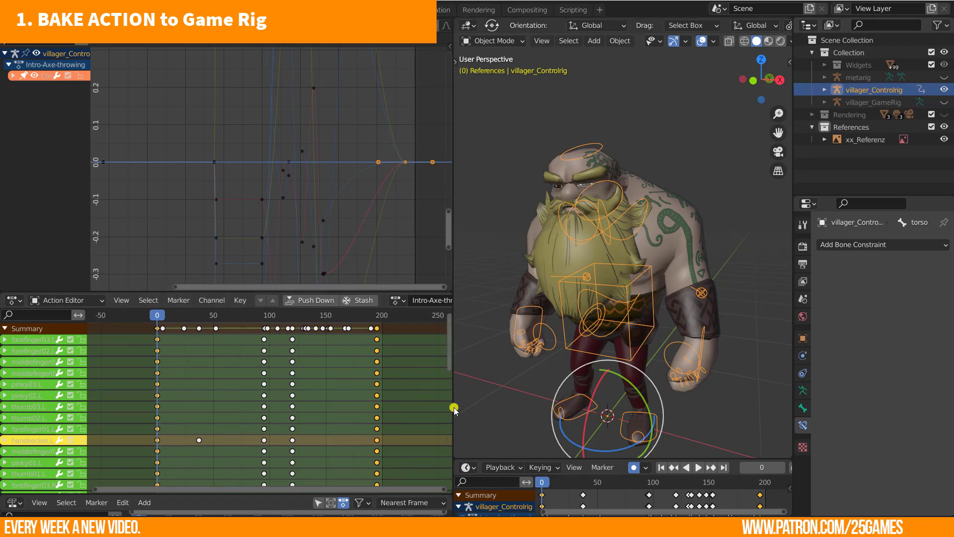
left_click(759, 467)
type("195")
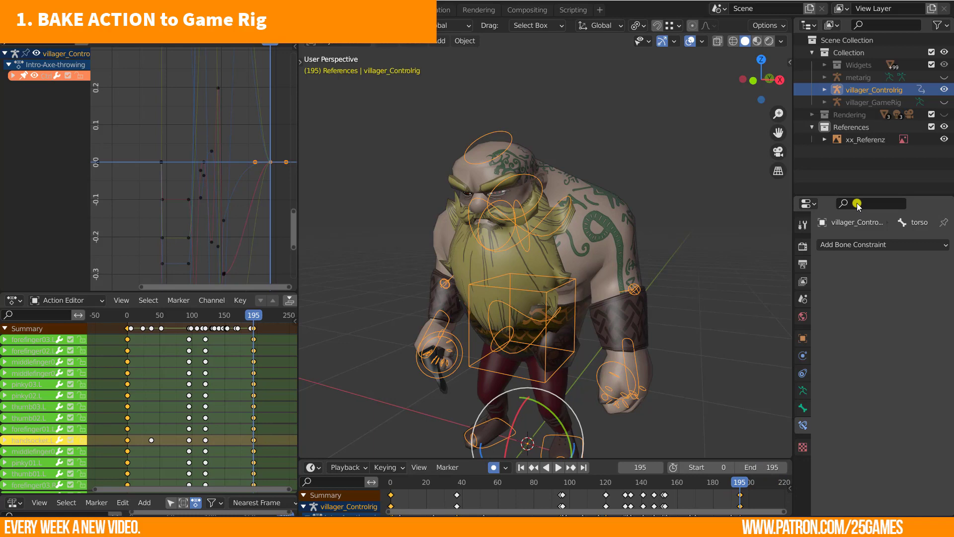
- Start Bake Action on villager_GameRig in Pose Mode with Visual Keying and Clear Parents enabled
left_click(880, 102)
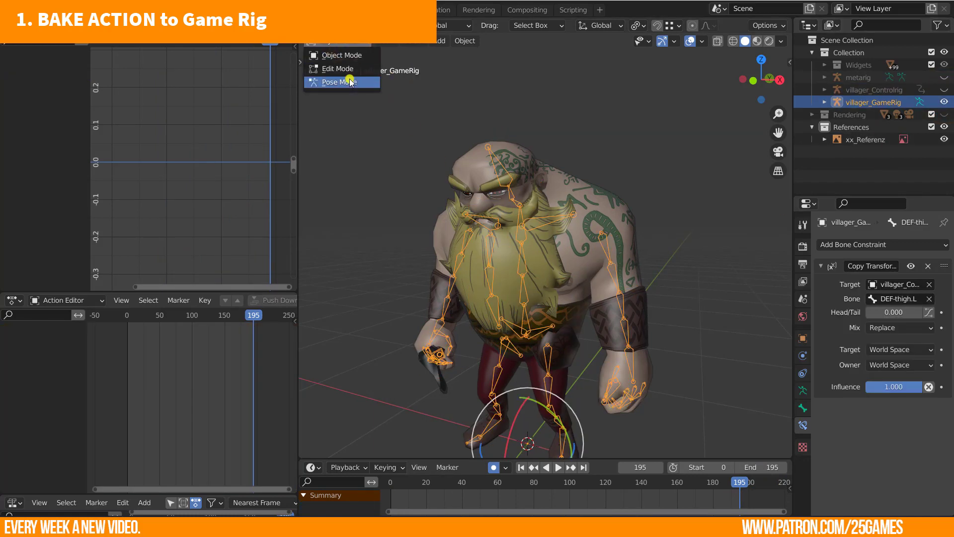
left_click(335, 82)
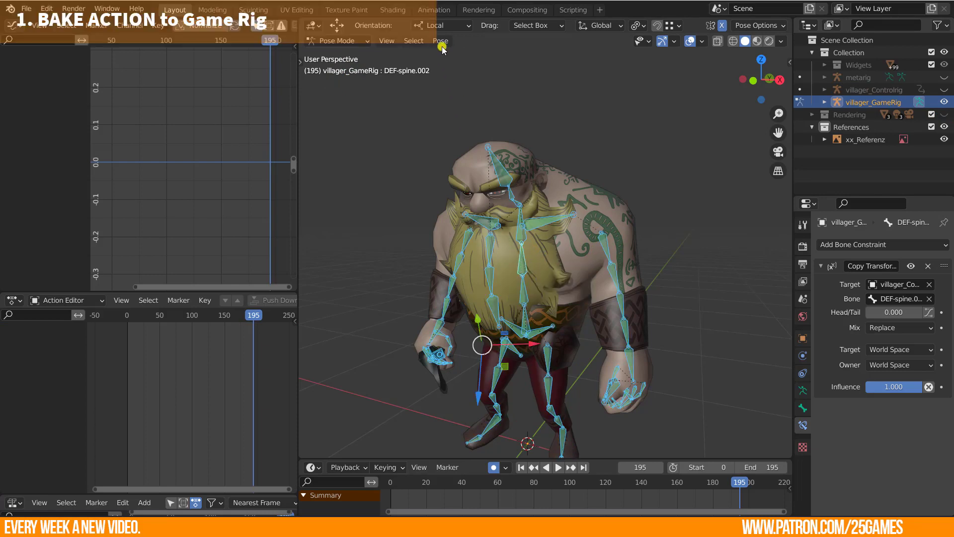
left_click(440, 41)
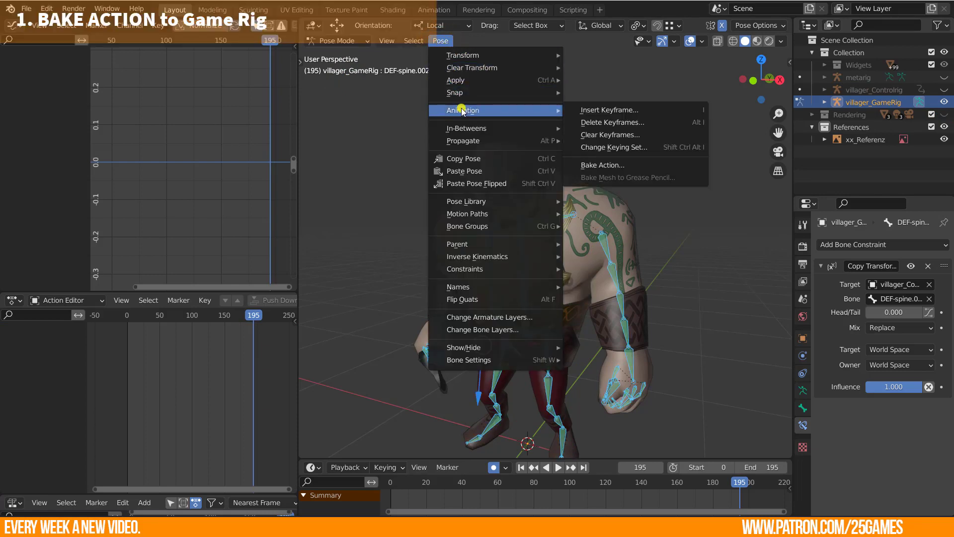
mouse_move(608, 165)
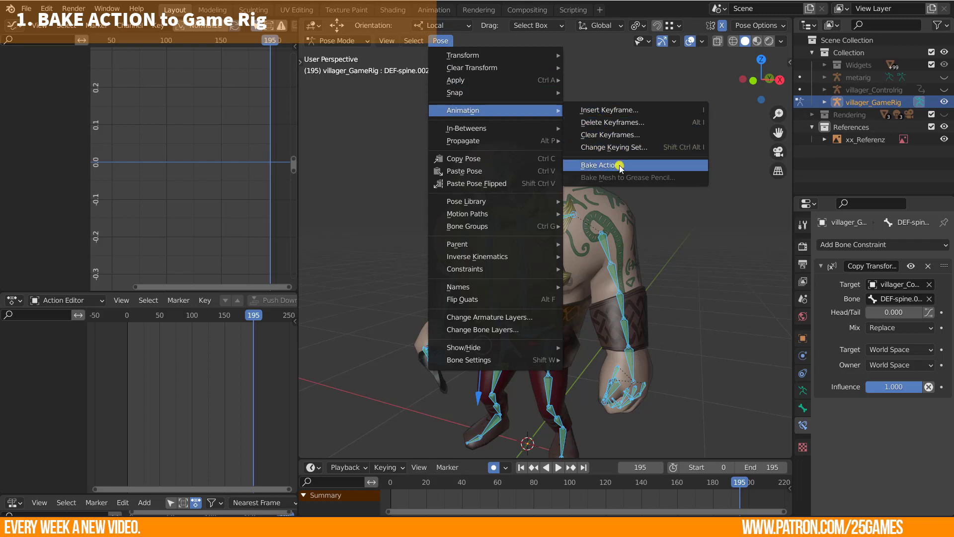
left_click(601, 165)
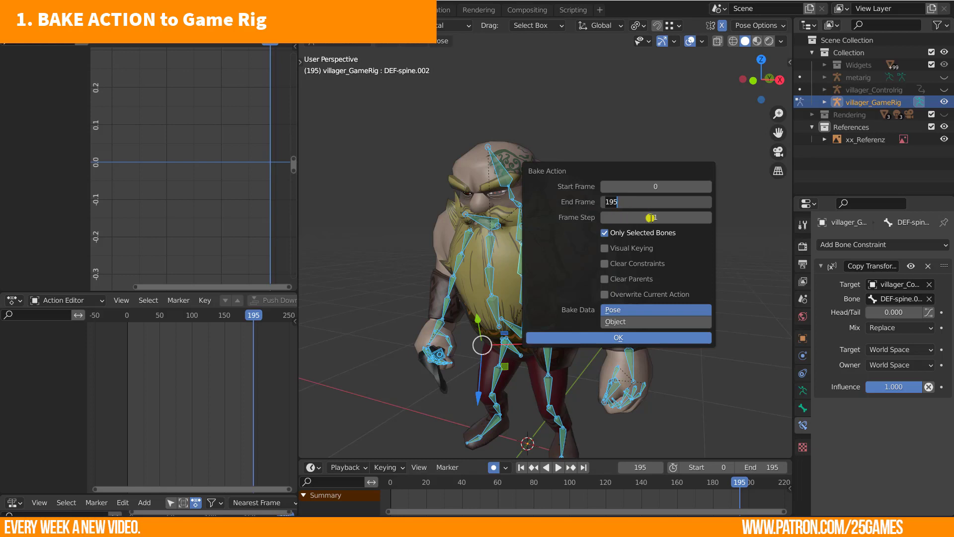
left_click(603, 248)
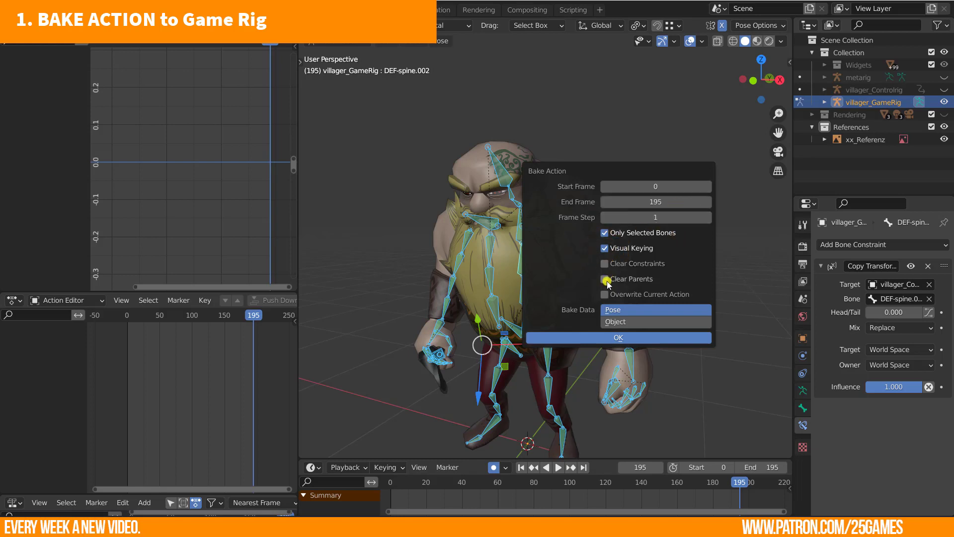
left_click(605, 294)
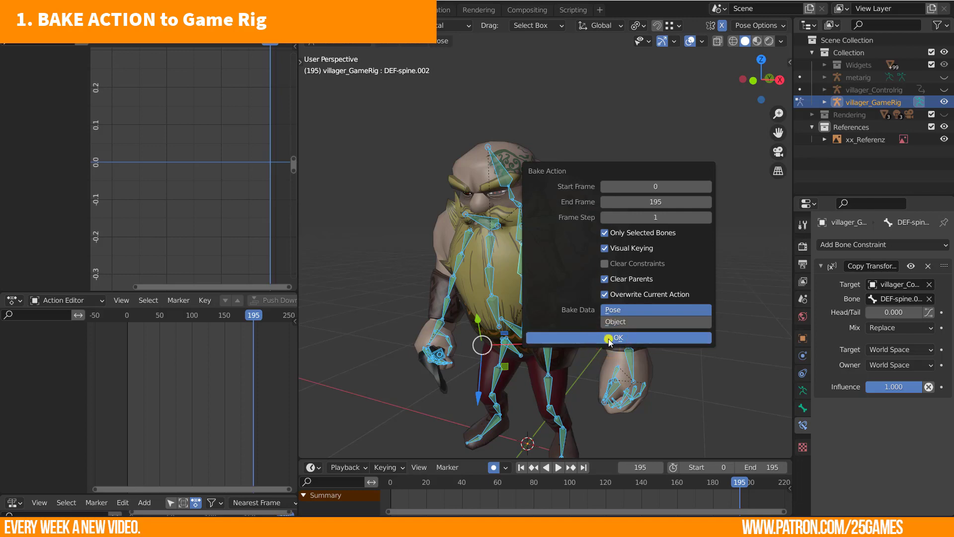
- Run the bake for frames 0–195 and name the result Intro-Axe-Throwing_BAKED
left_click(616, 338)
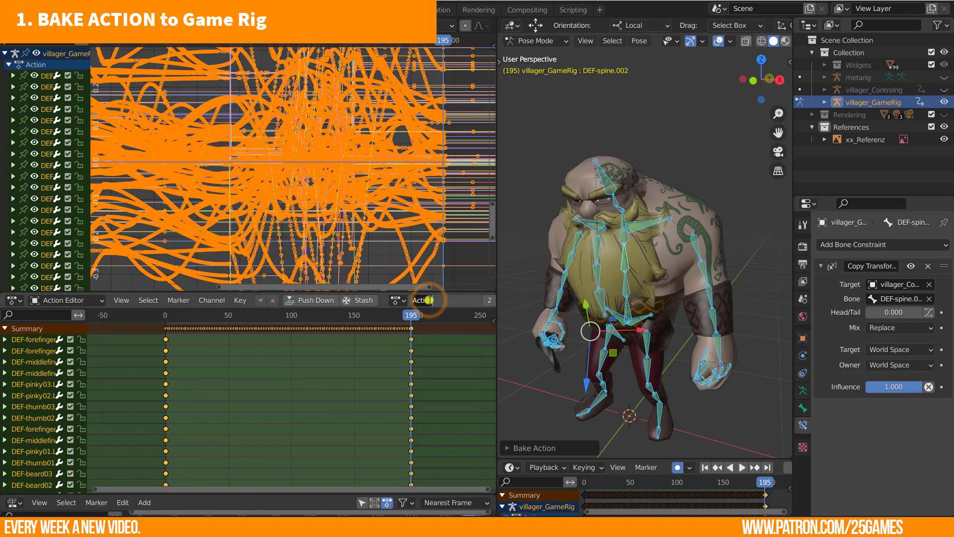
left_click(419, 299)
type("scale")
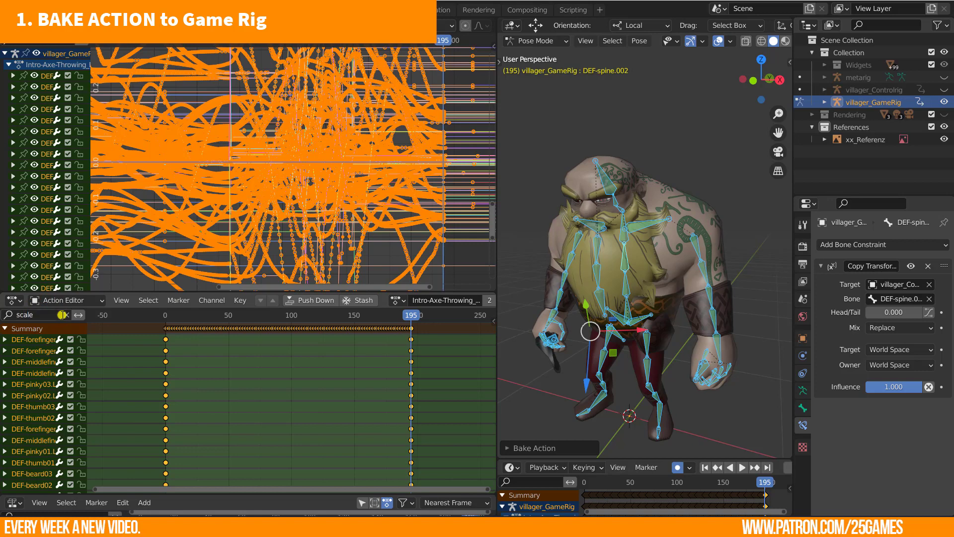
left_click(5, 339)
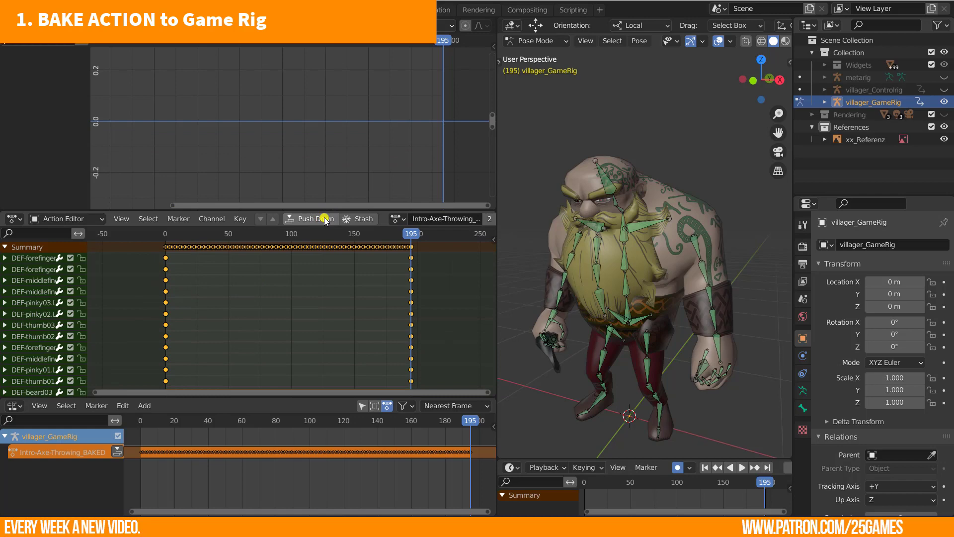
- Push Intro-Axe-Throwing_BAKED down into a strip on the game rig's NLA track
left_click(310, 219)
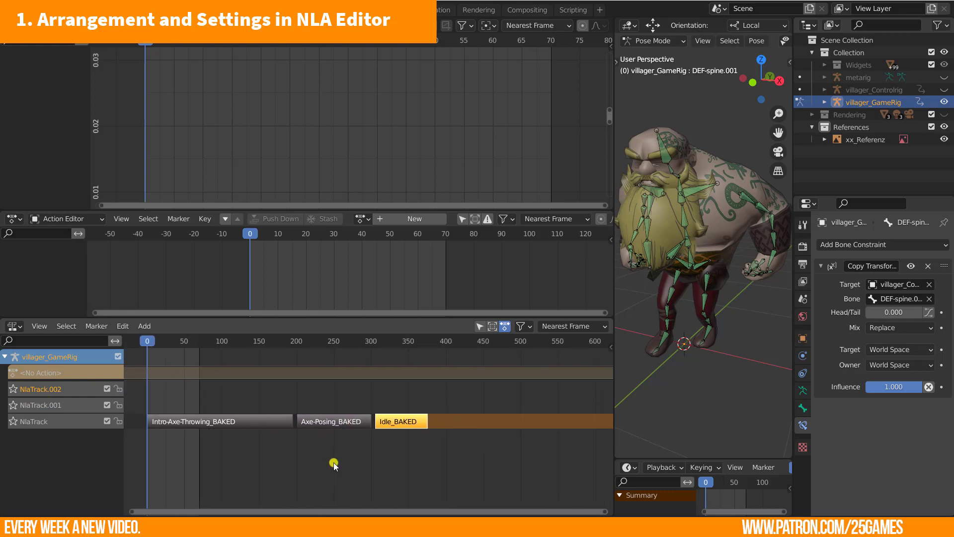
- Set the Idle_BAKED strip's Extrapolation to Nothing in the NLA sidebar
key("n")
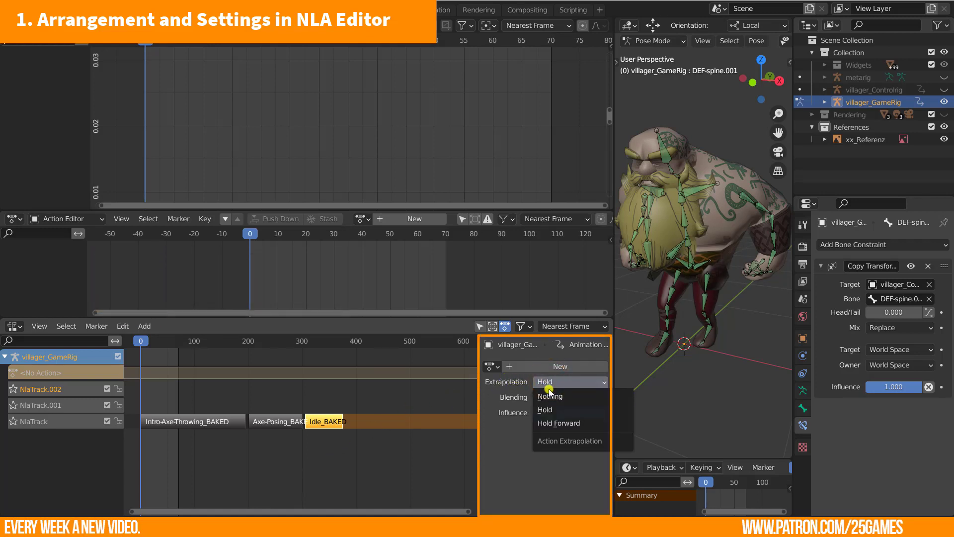
left_click(549, 397)
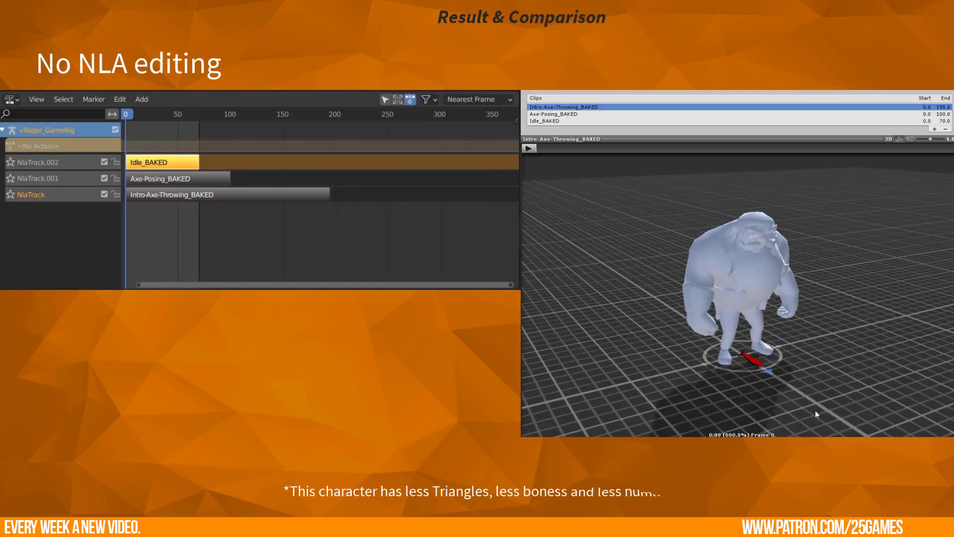
left_click(529, 148)
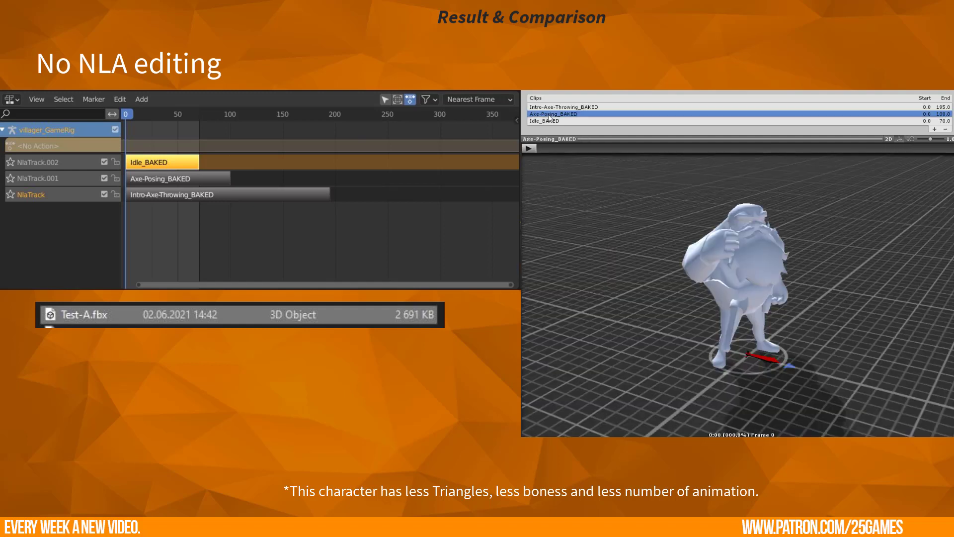
left_click(530, 149)
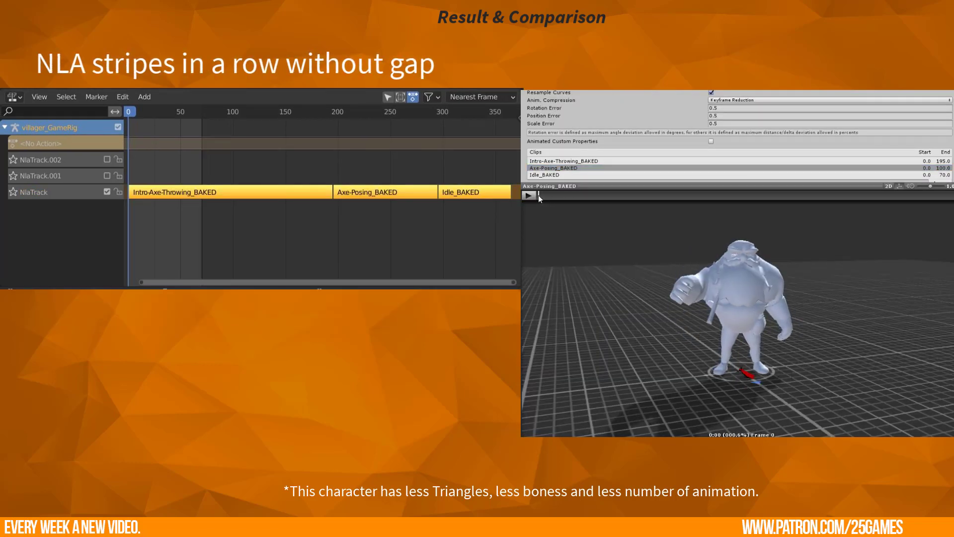
left_click(544, 175)
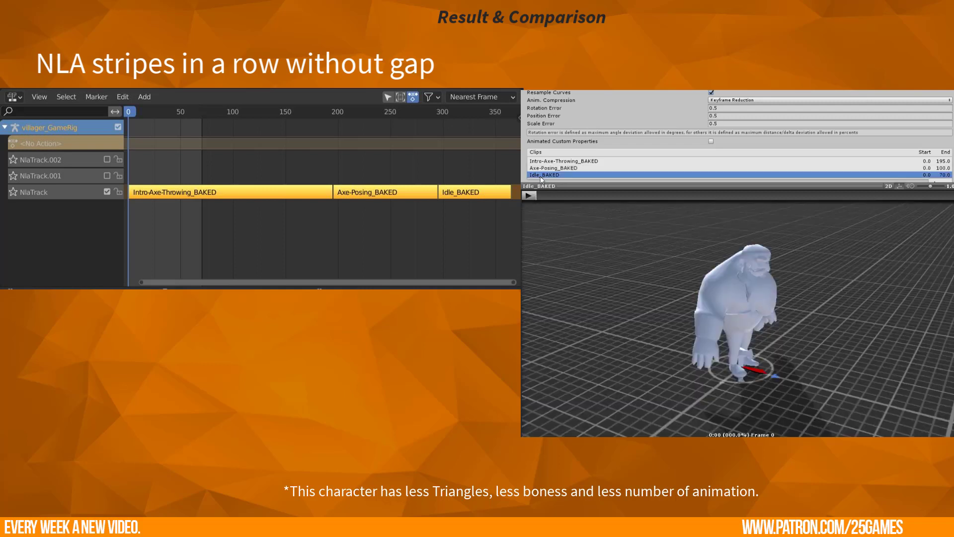
left_click(528, 195)
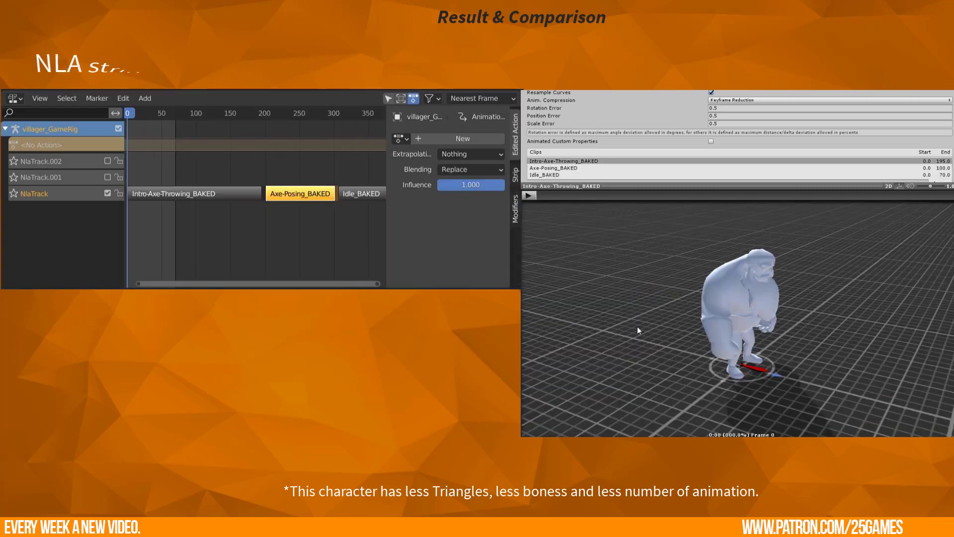
left_click(529, 195)
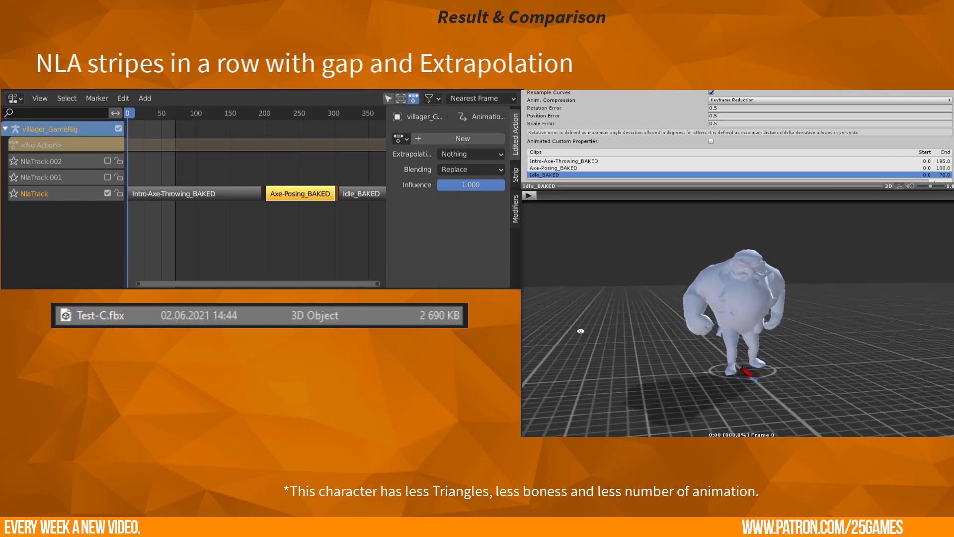
left_click(529, 194)
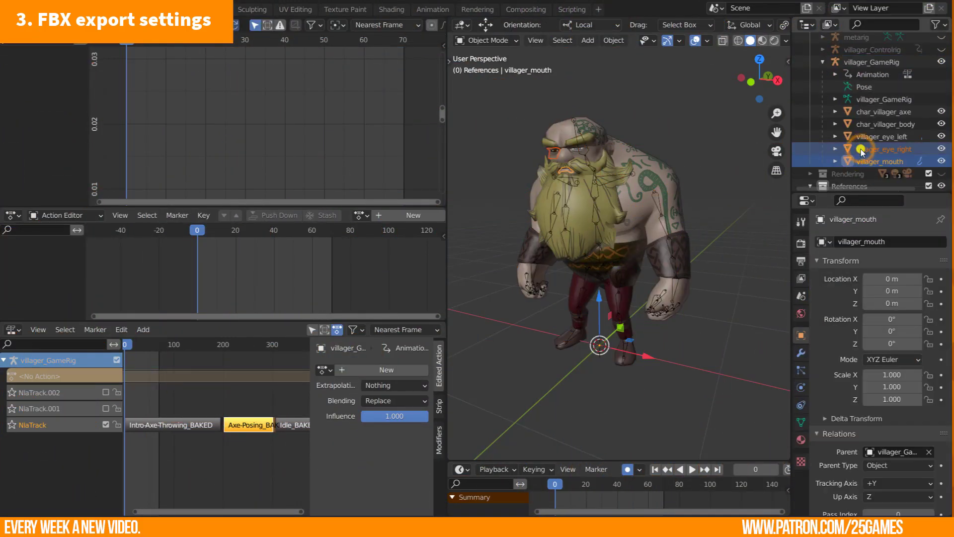
- Select the axe, body, eye and mouth meshes plus villager_GameRig in the Outliner
left_click(880, 111)
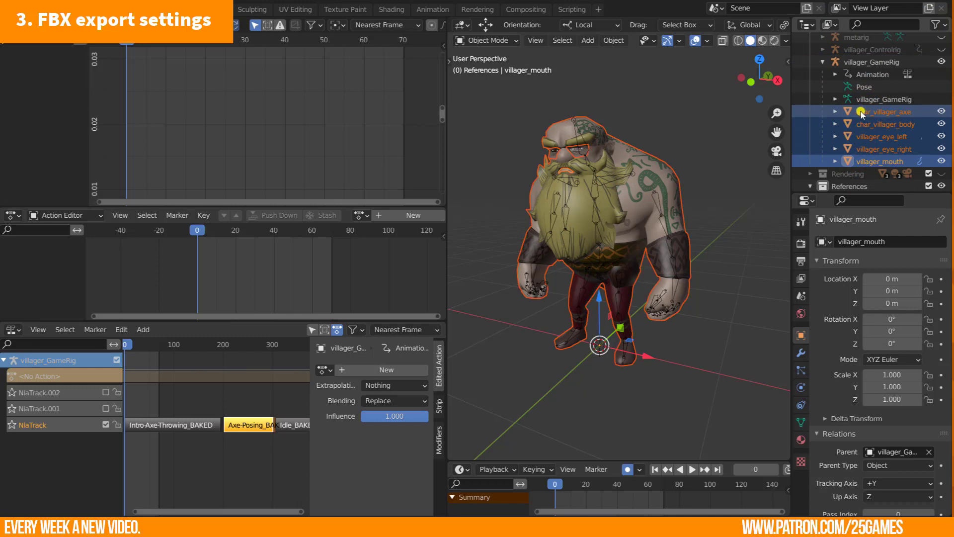
left_click(878, 62)
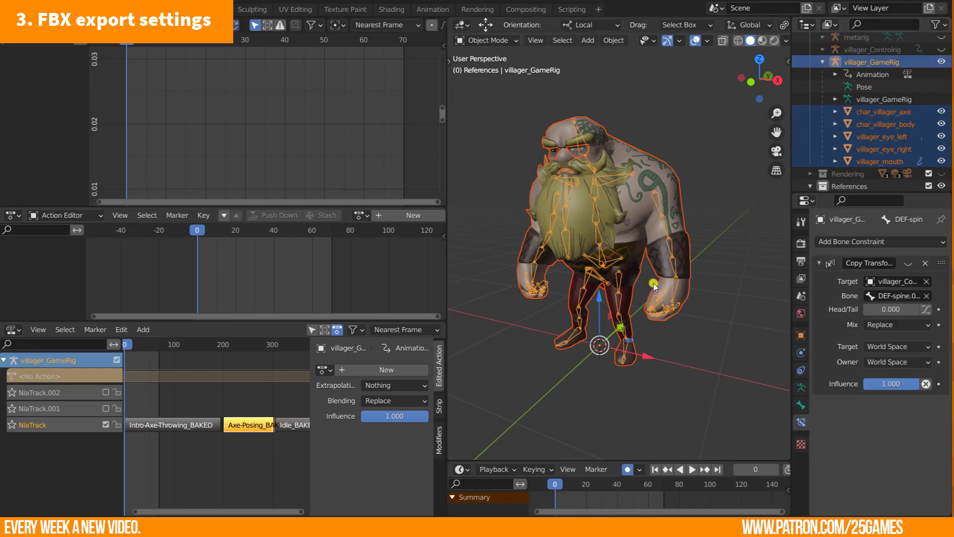
left_click(28, 8)
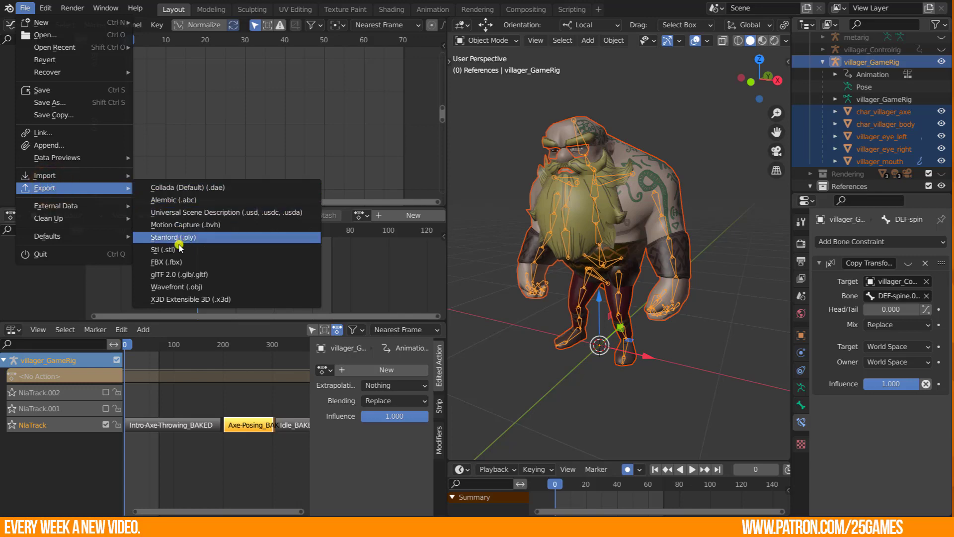
- In the FBX export dialog, set Path Mode to Copy and limit export to selected Armature and Mesh objects
left_click(167, 262)
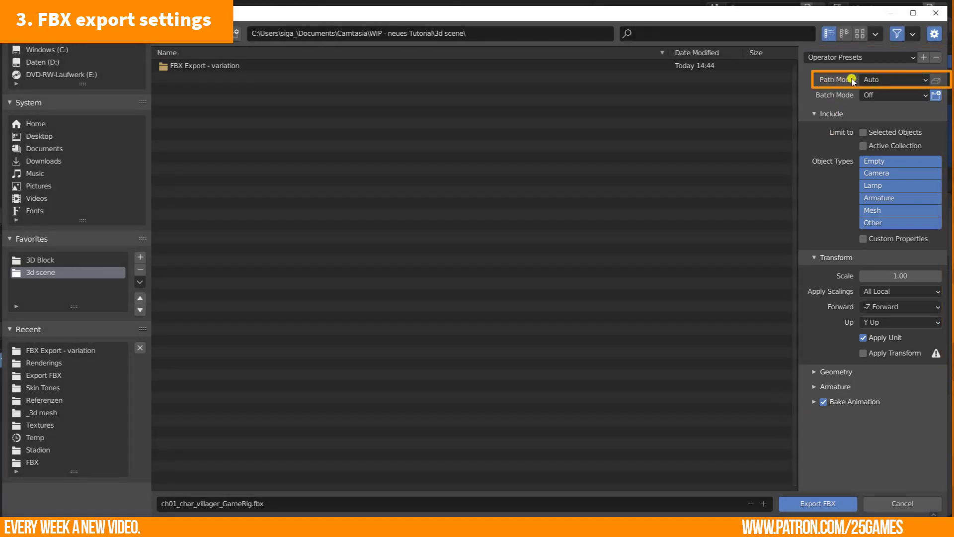
left_click(889, 79)
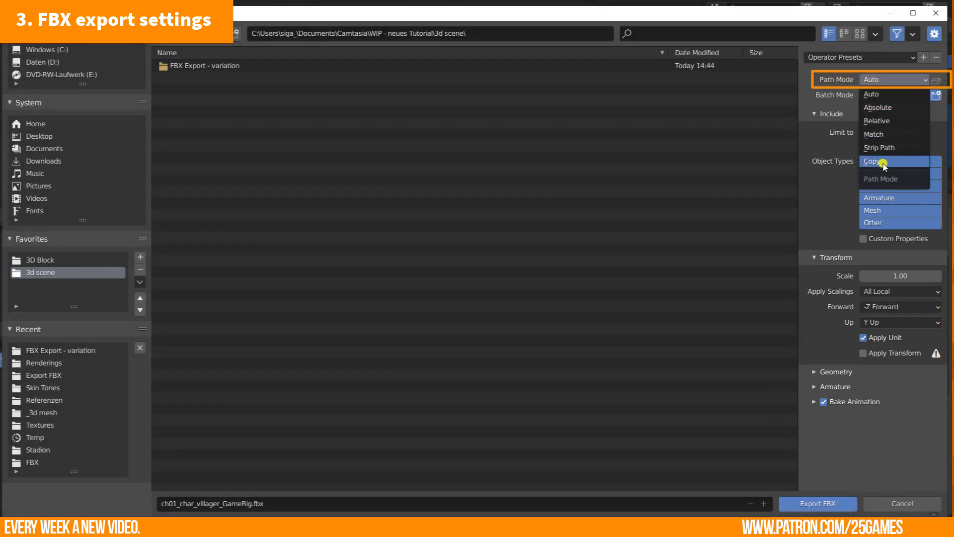
left_click(873, 161)
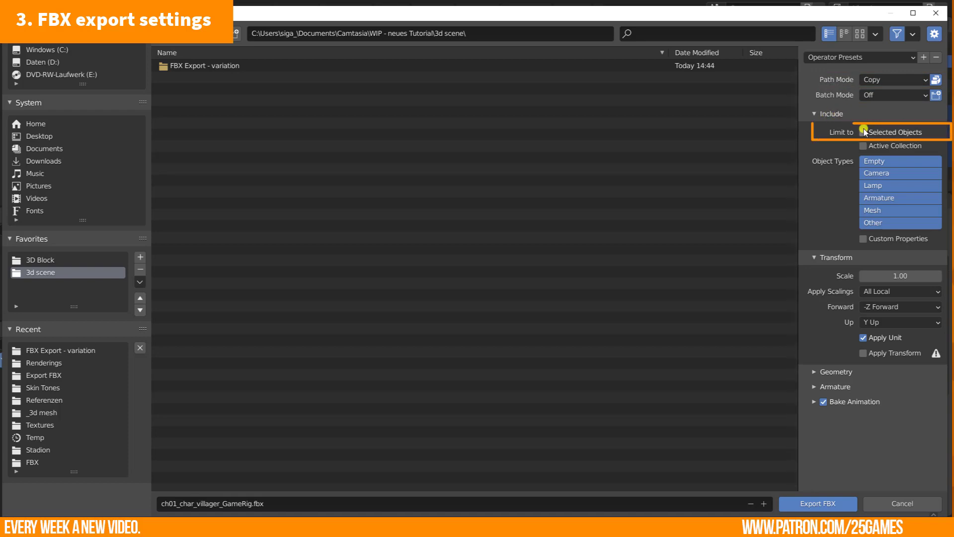
left_click(863, 132)
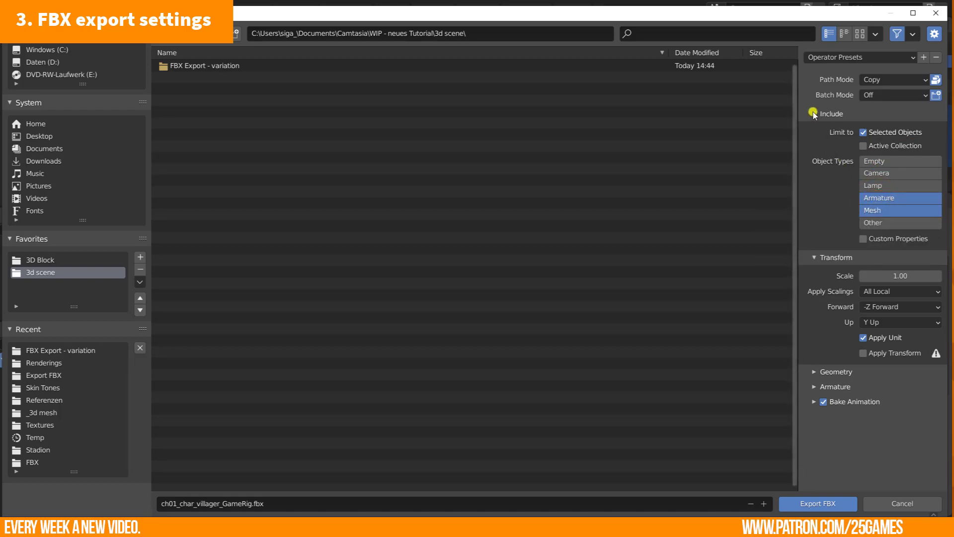
left_click(831, 114)
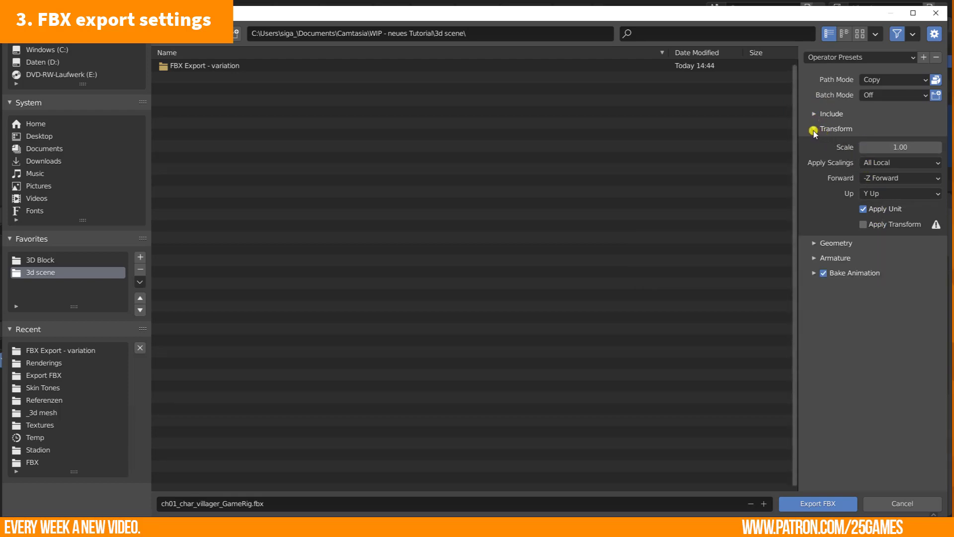
- Set the FBX Armature options to Only Deform Bones with Add Leaf Bones off
left_click(836, 143)
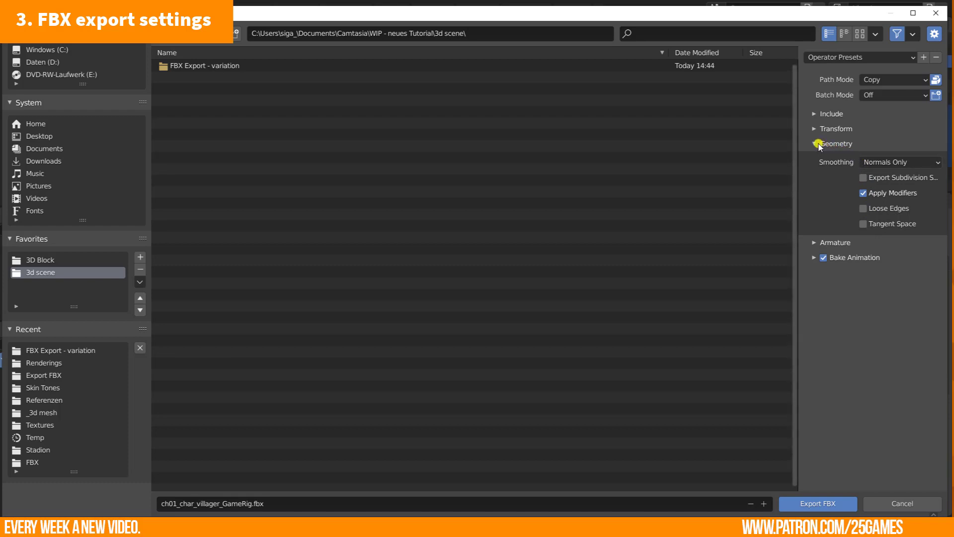
left_click(816, 158)
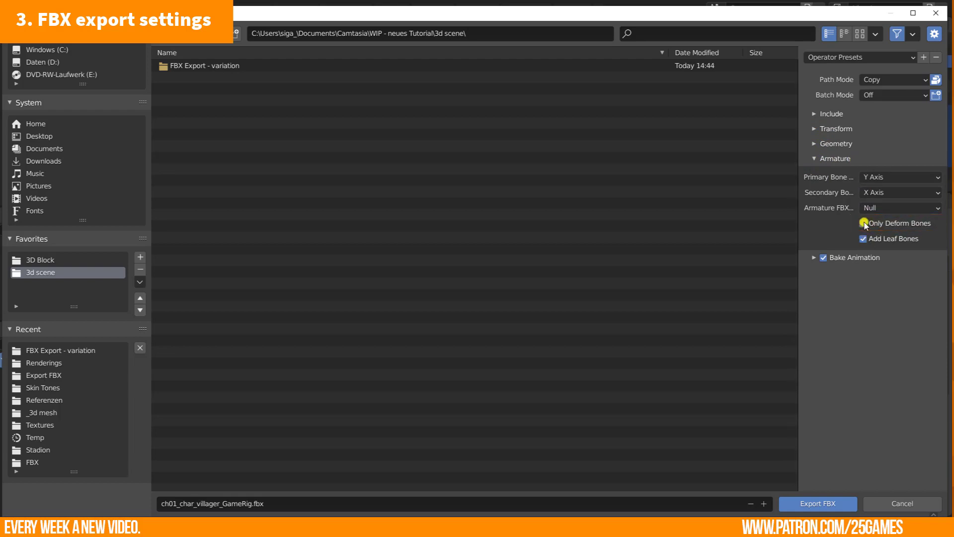
left_click(864, 222)
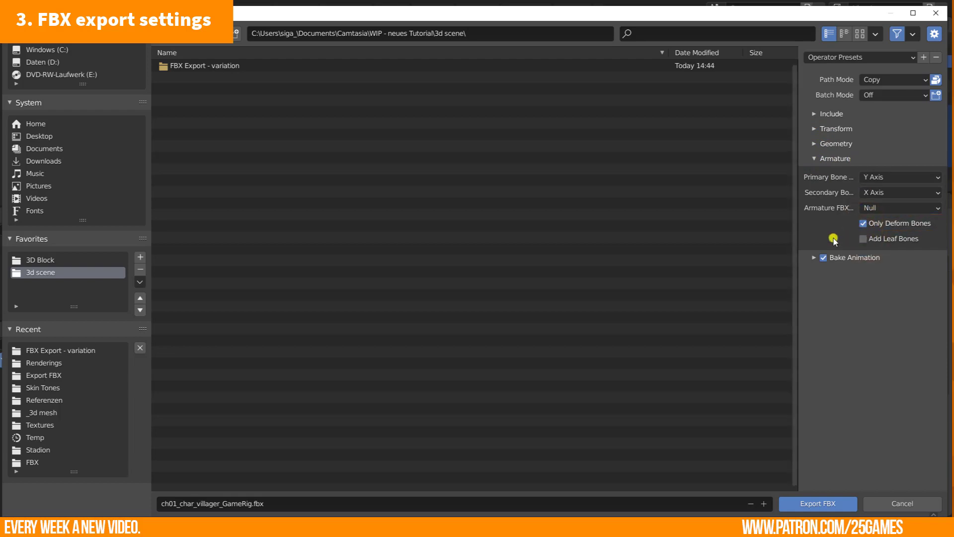
- Bake animation from NLA Strips only without All Actions, and export ch01_char_villager_GameRig.fbx
left_click(815, 158)
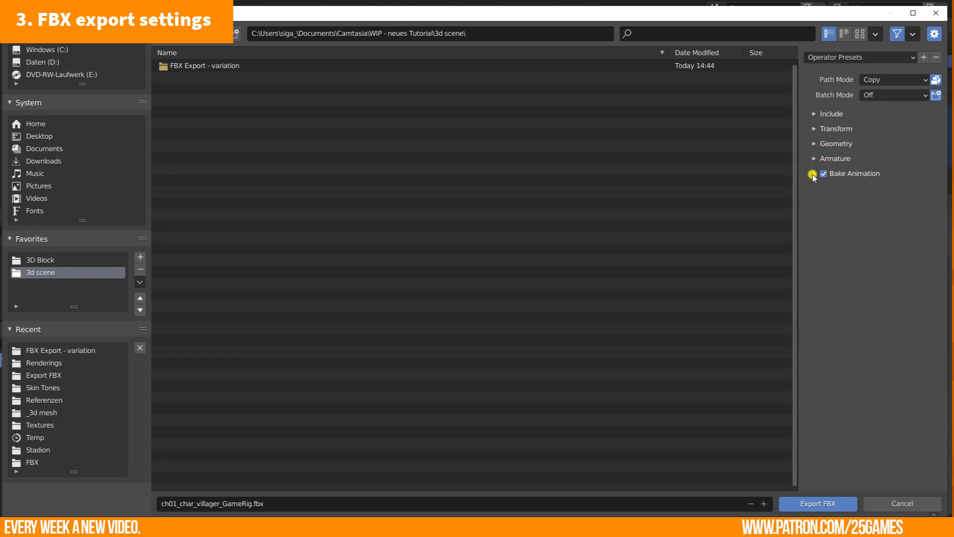
left_click(815, 173)
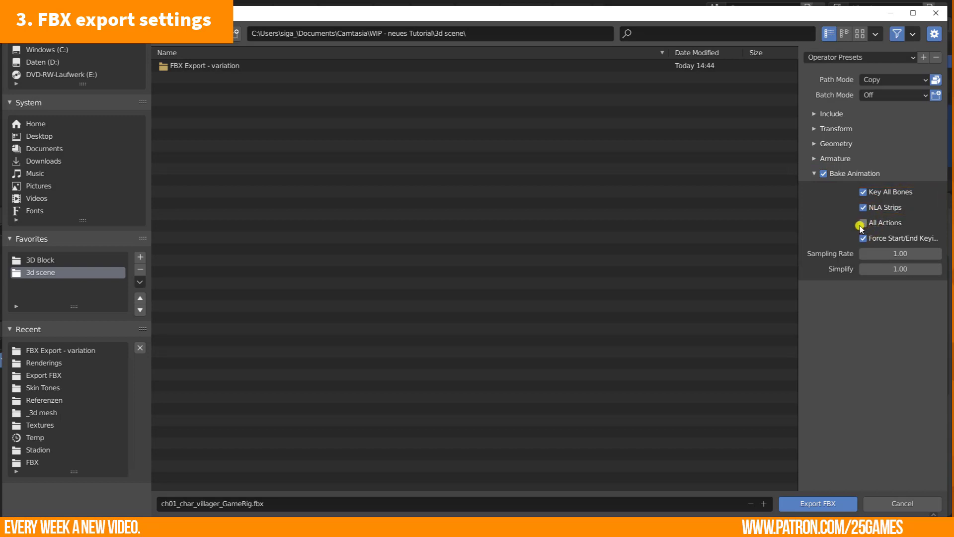
left_click(863, 223)
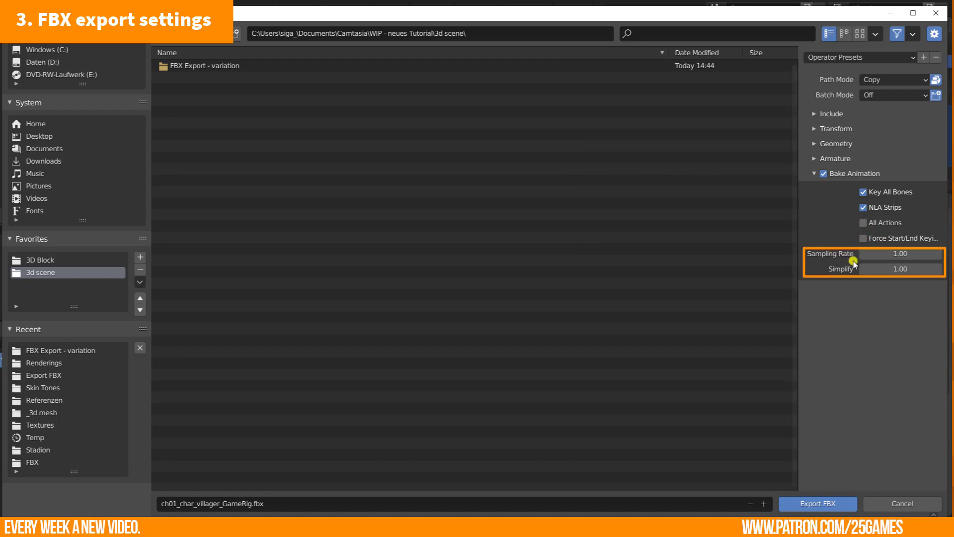
mouse_move(839, 272)
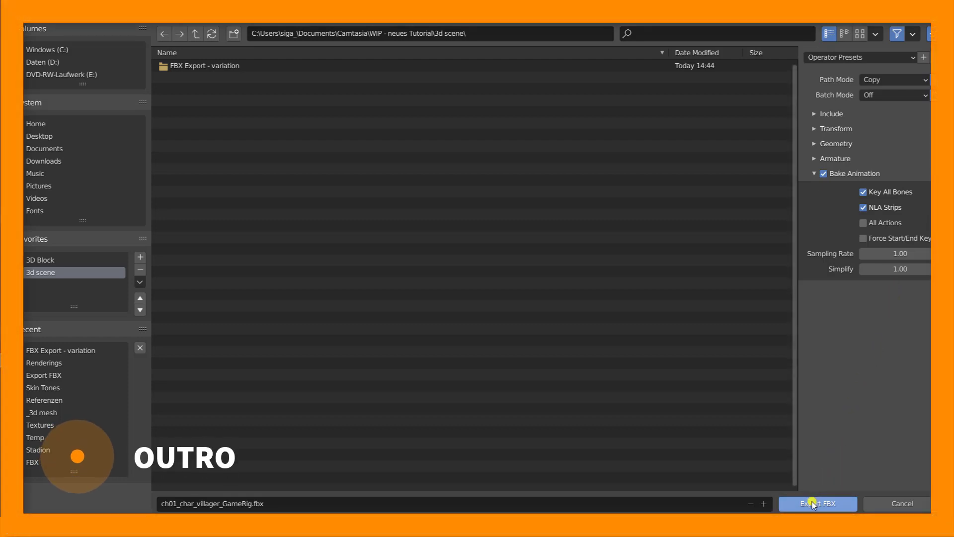
left_click(818, 503)
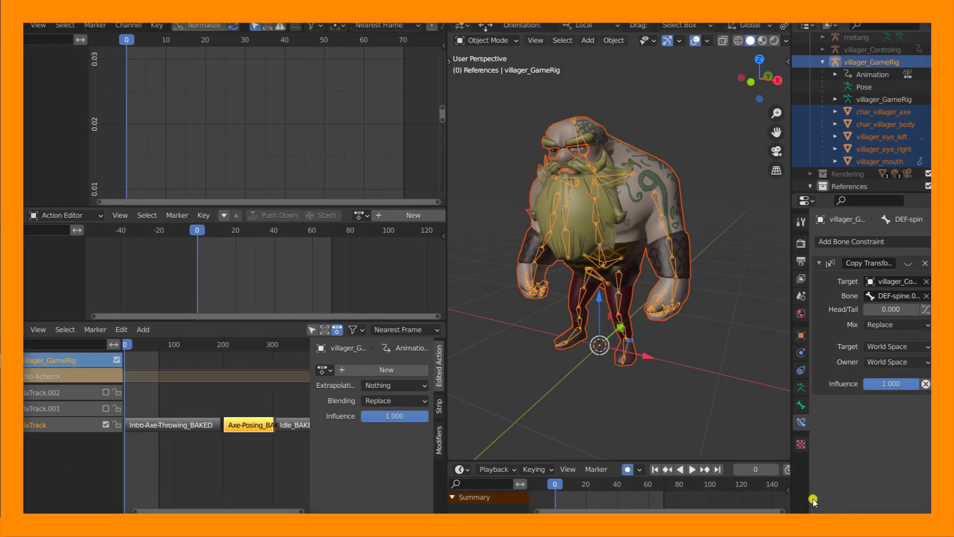